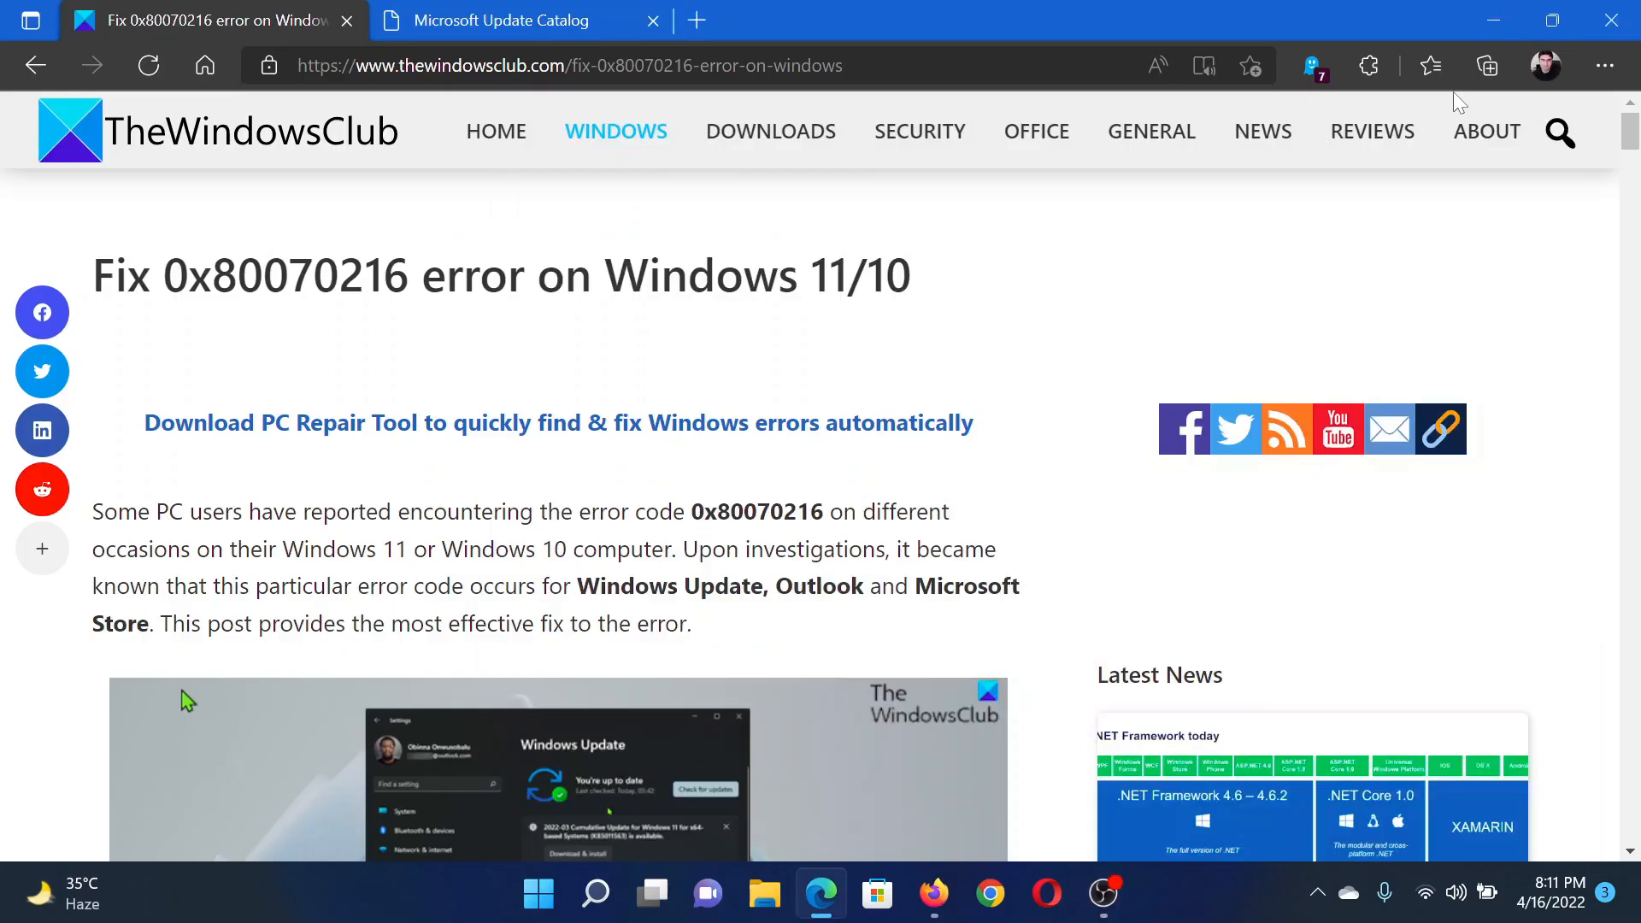
pyautogui.moveTo(162, 228)
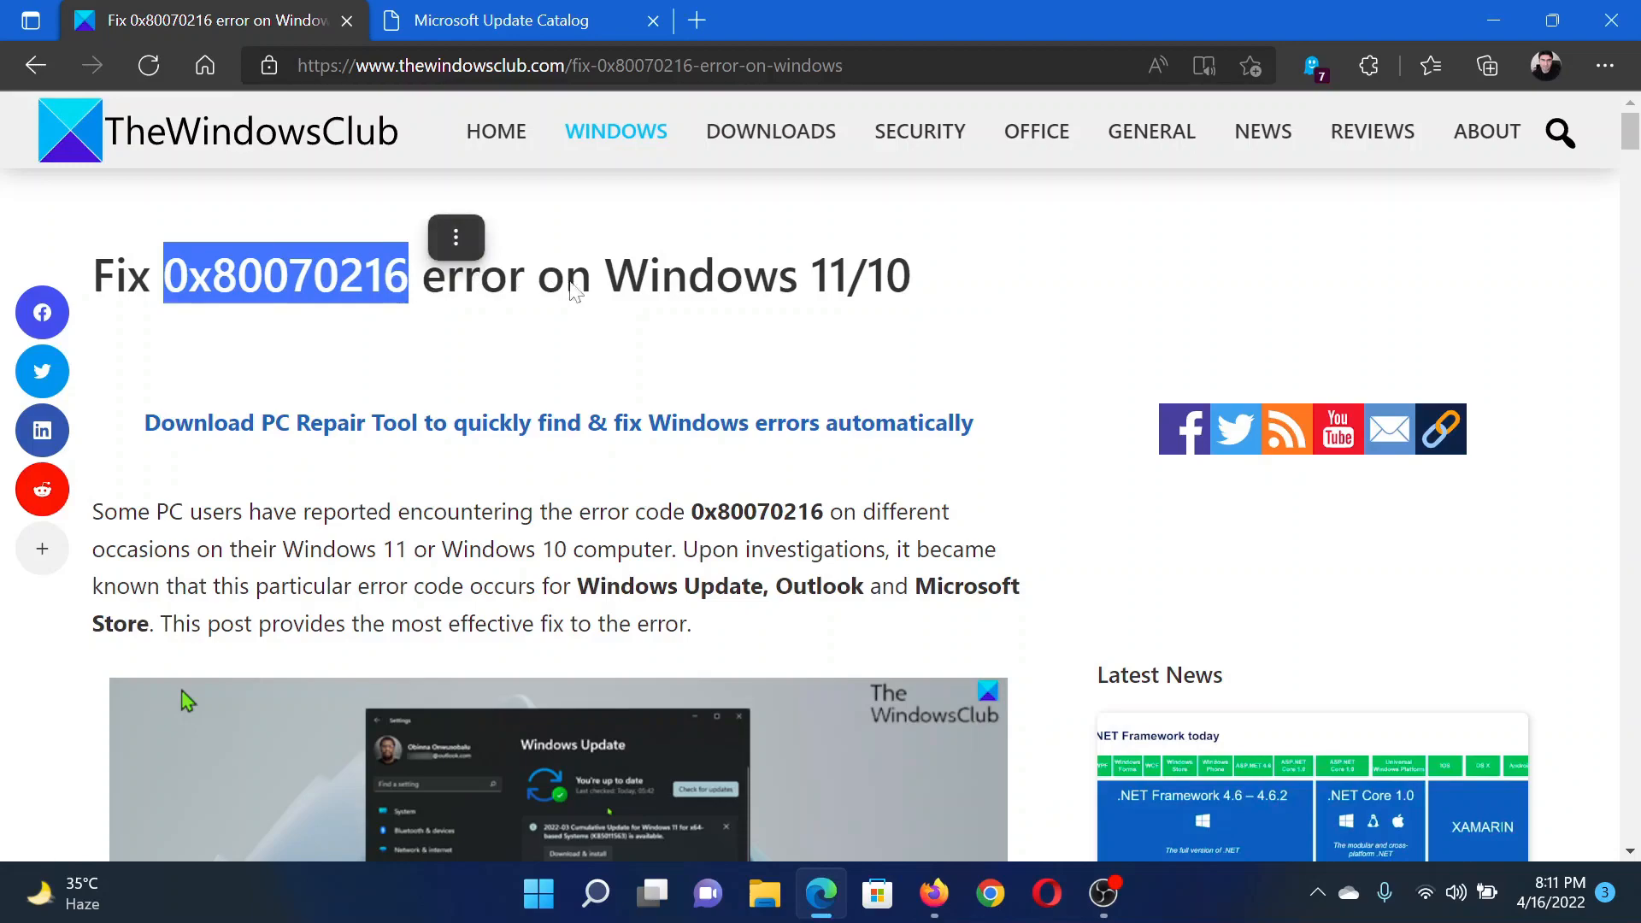
# Step: Scroll the 0x80070216 article down to its list of eight recommended fixes
pyautogui.scroll(-3)
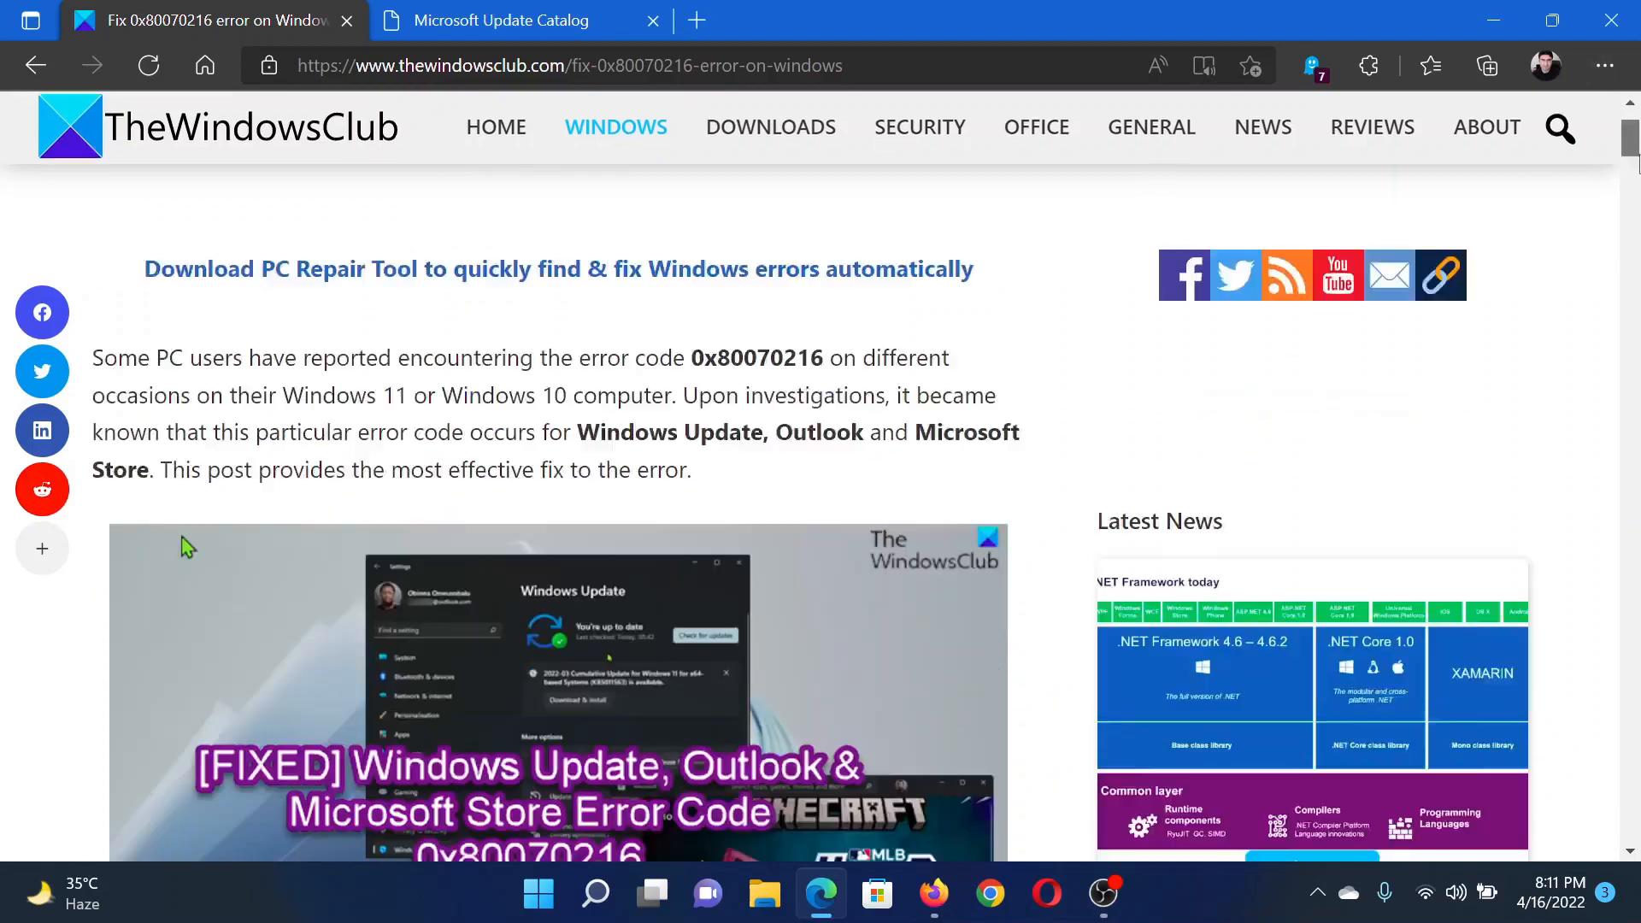
pyautogui.scroll(-3)
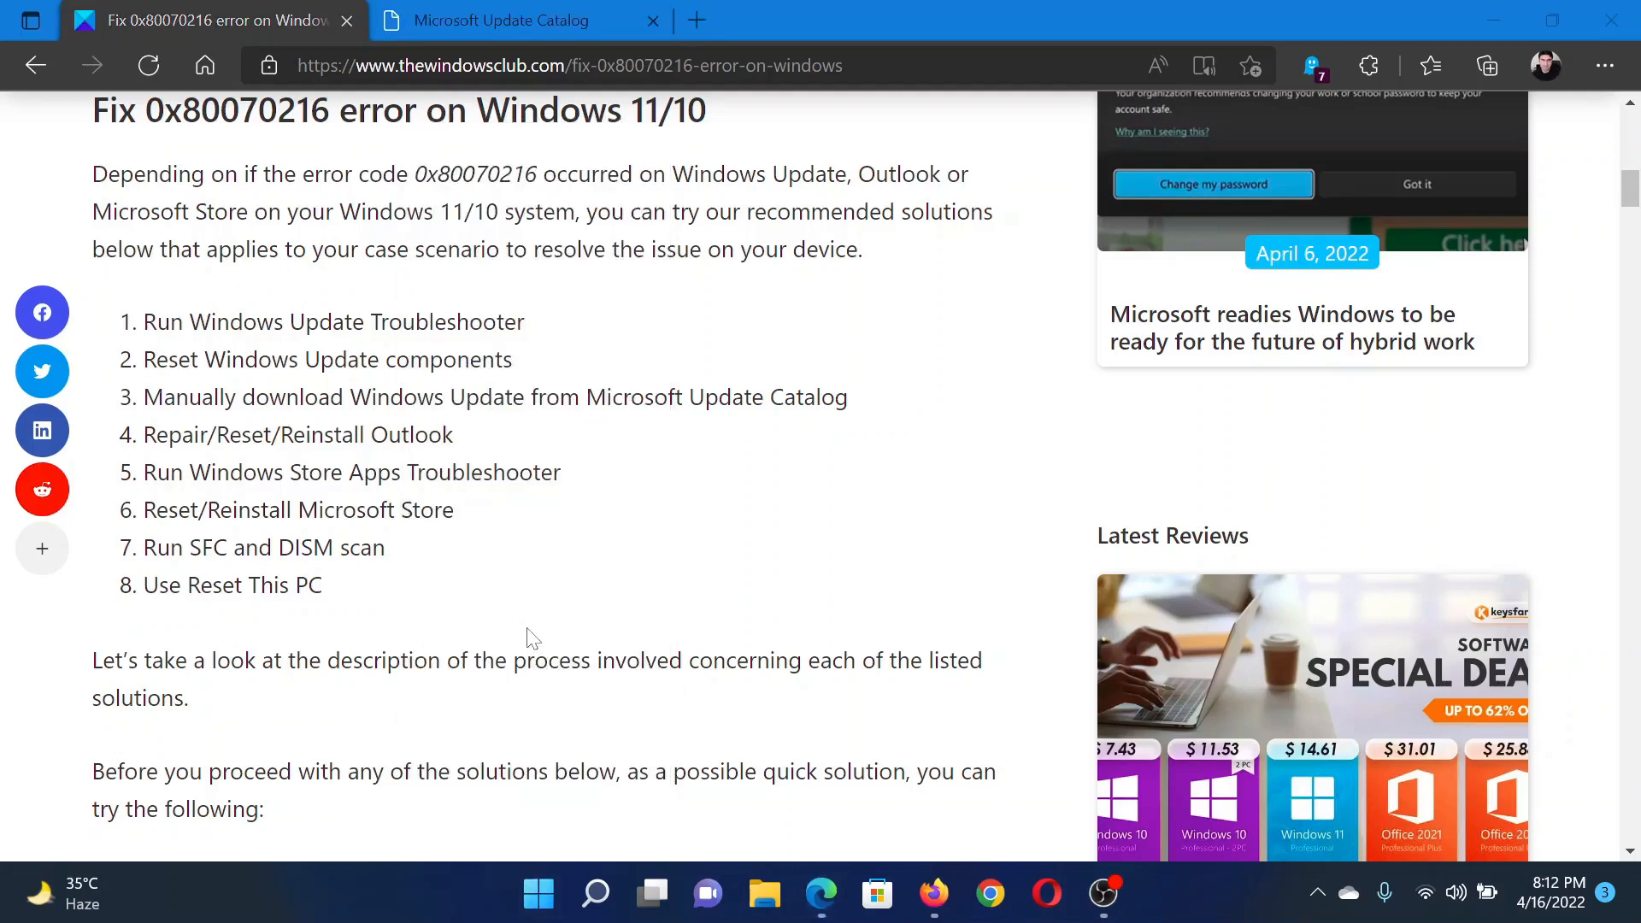
# Step: Open Settings and reach System > Troubleshoot > Other troubleshooters, showing Windows Update
pyautogui.click(1130, 894)
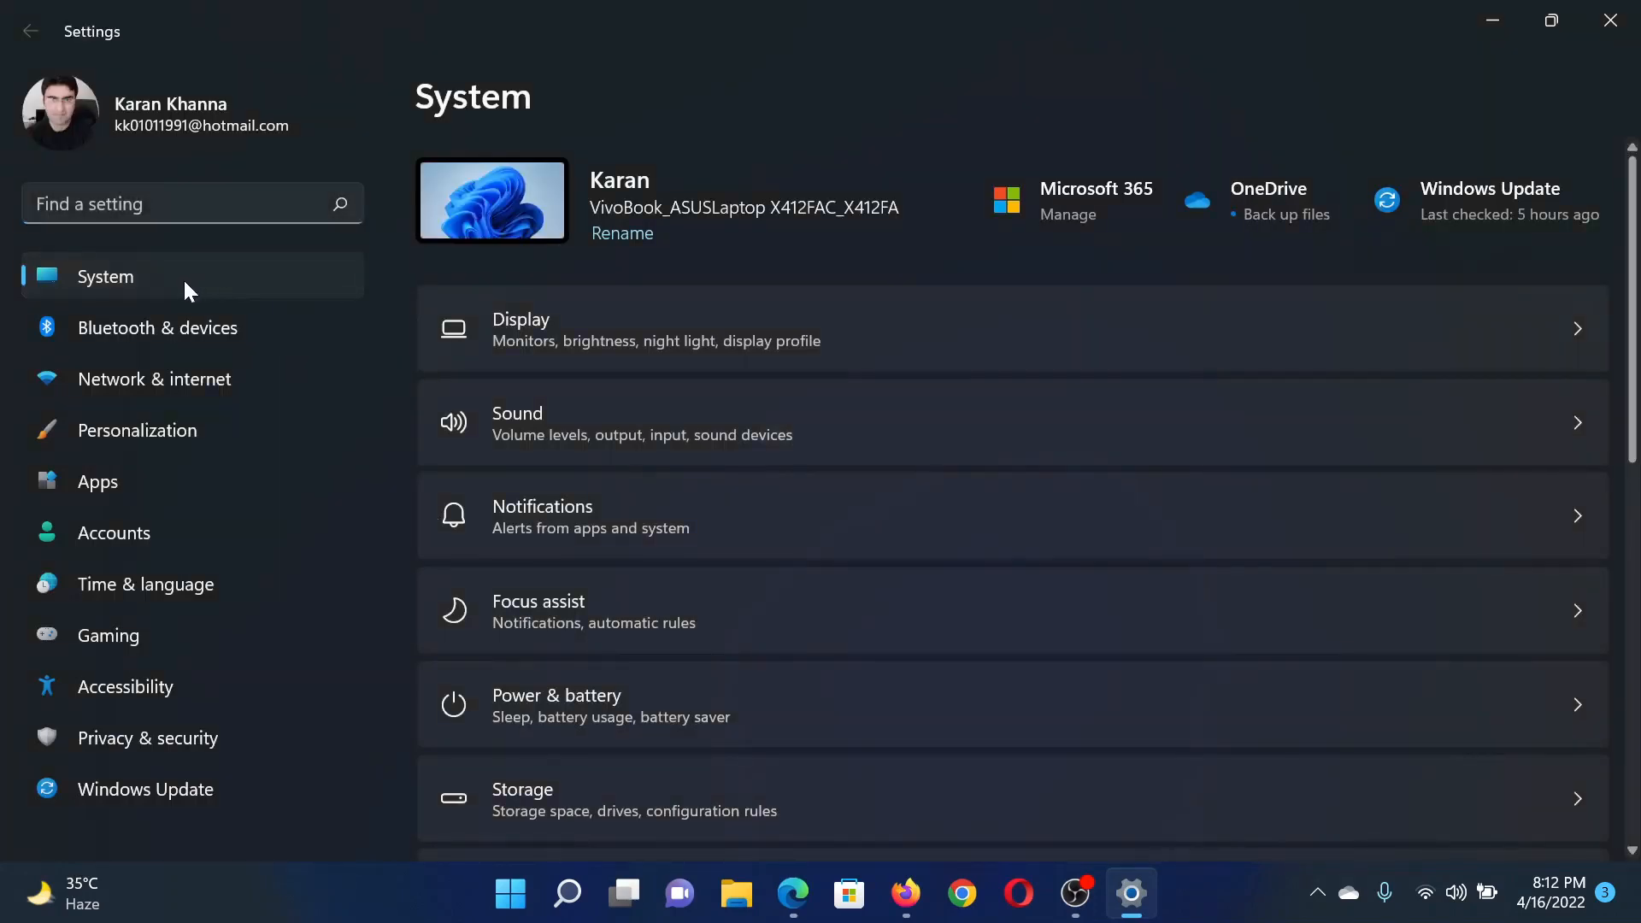
pyautogui.scroll(-3)
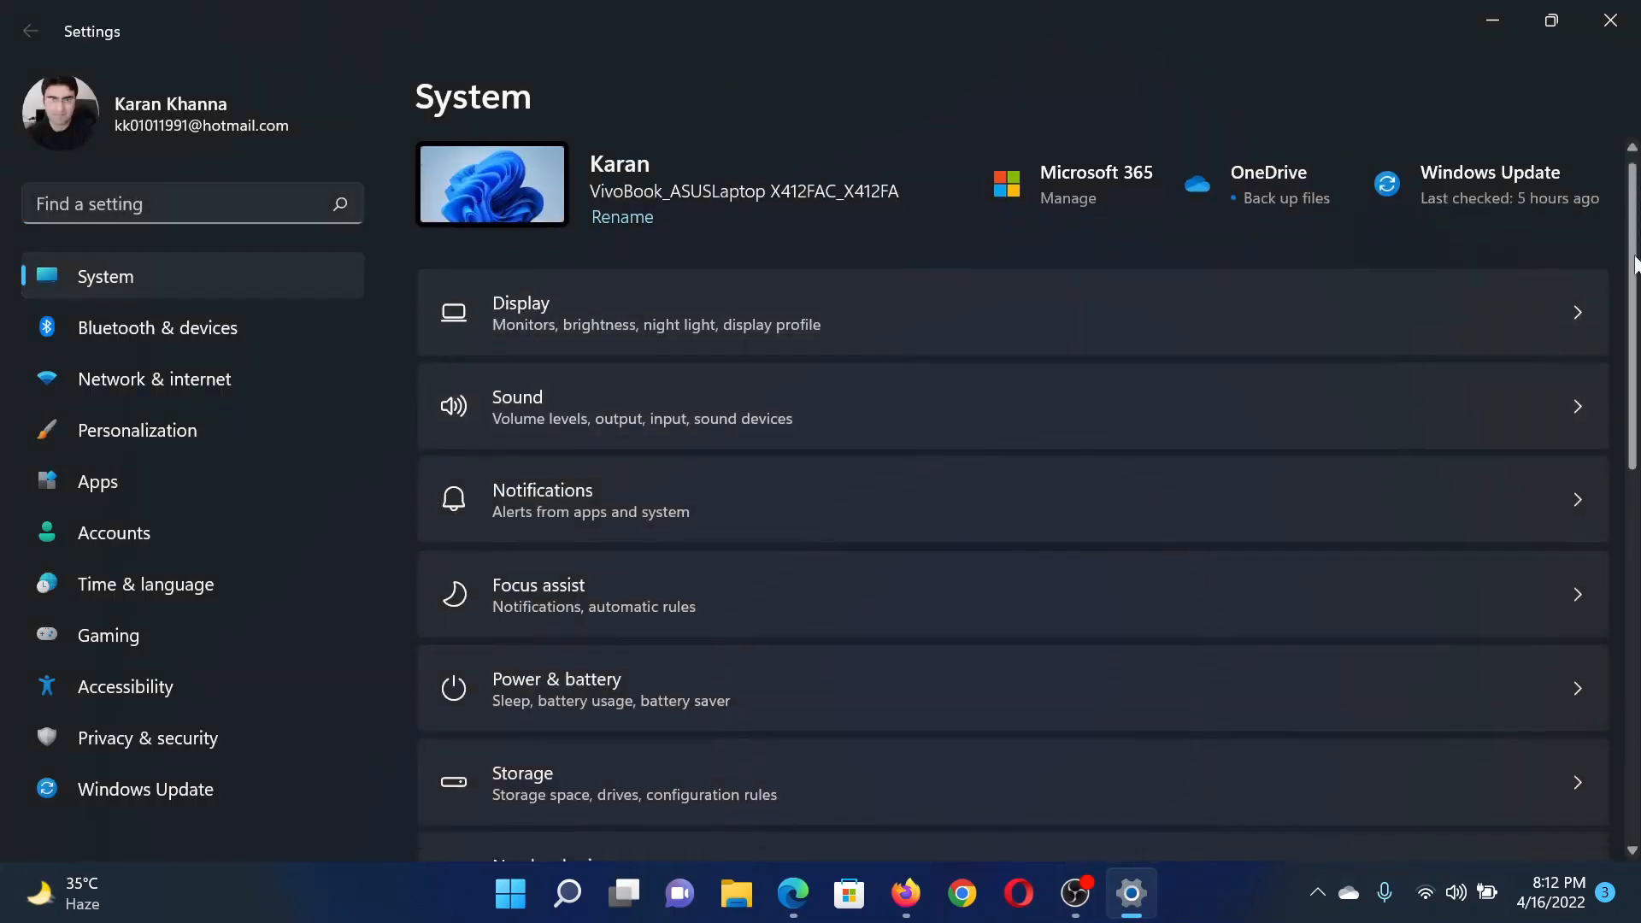
pyautogui.scroll(-3)
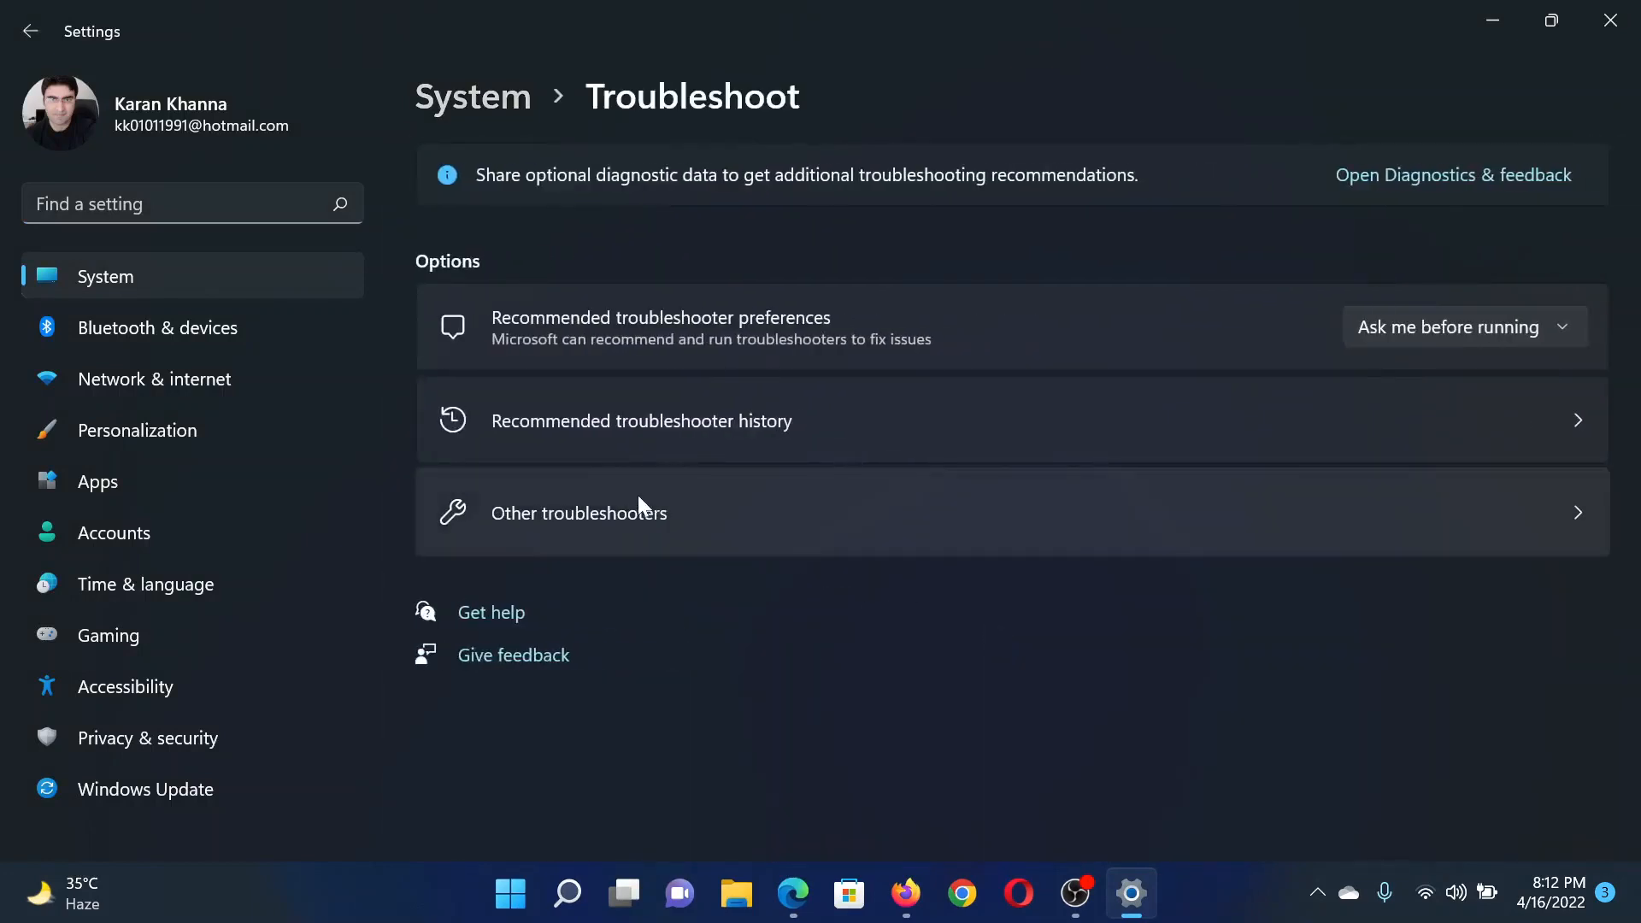
pyautogui.click(578, 513)
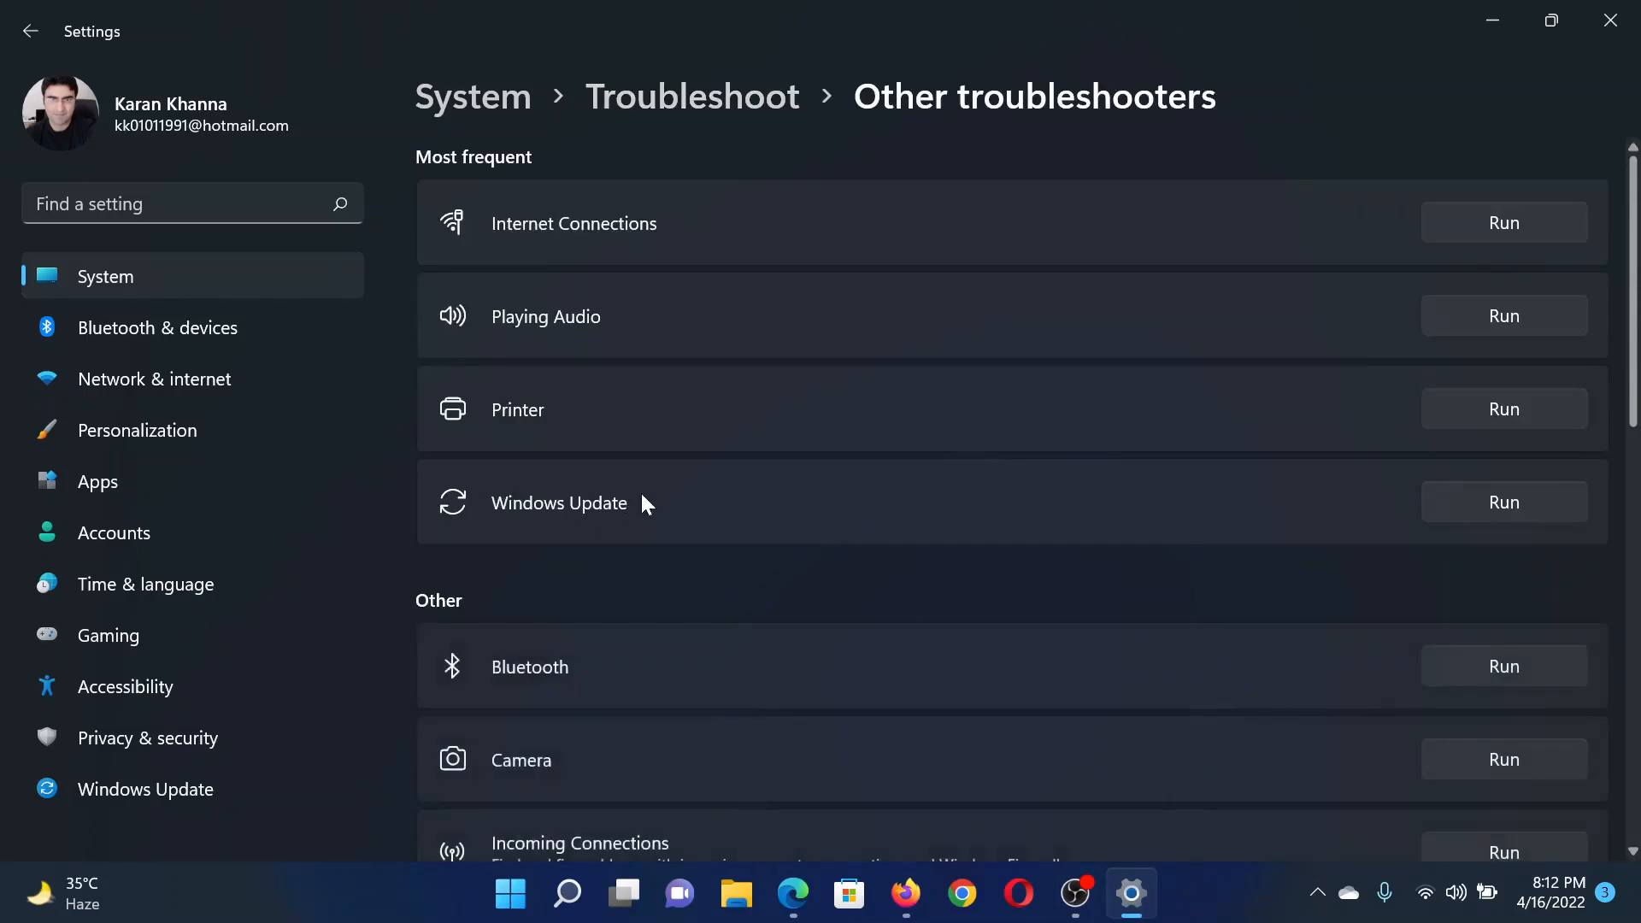
pyautogui.moveTo(1495, 20)
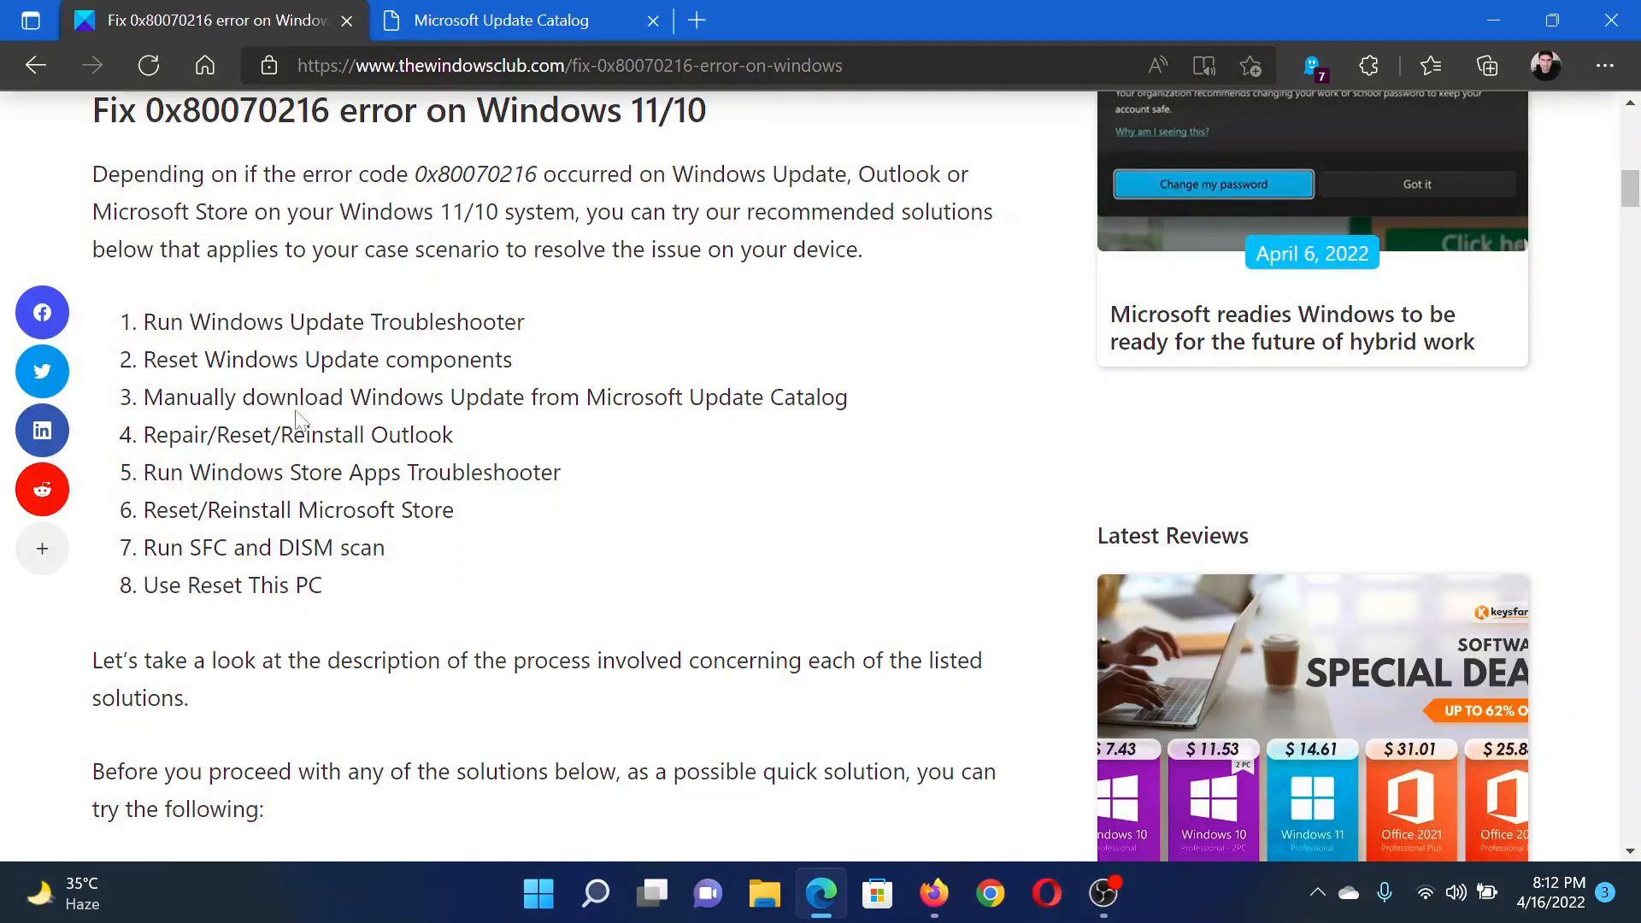
pyautogui.moveTo(534, 367)
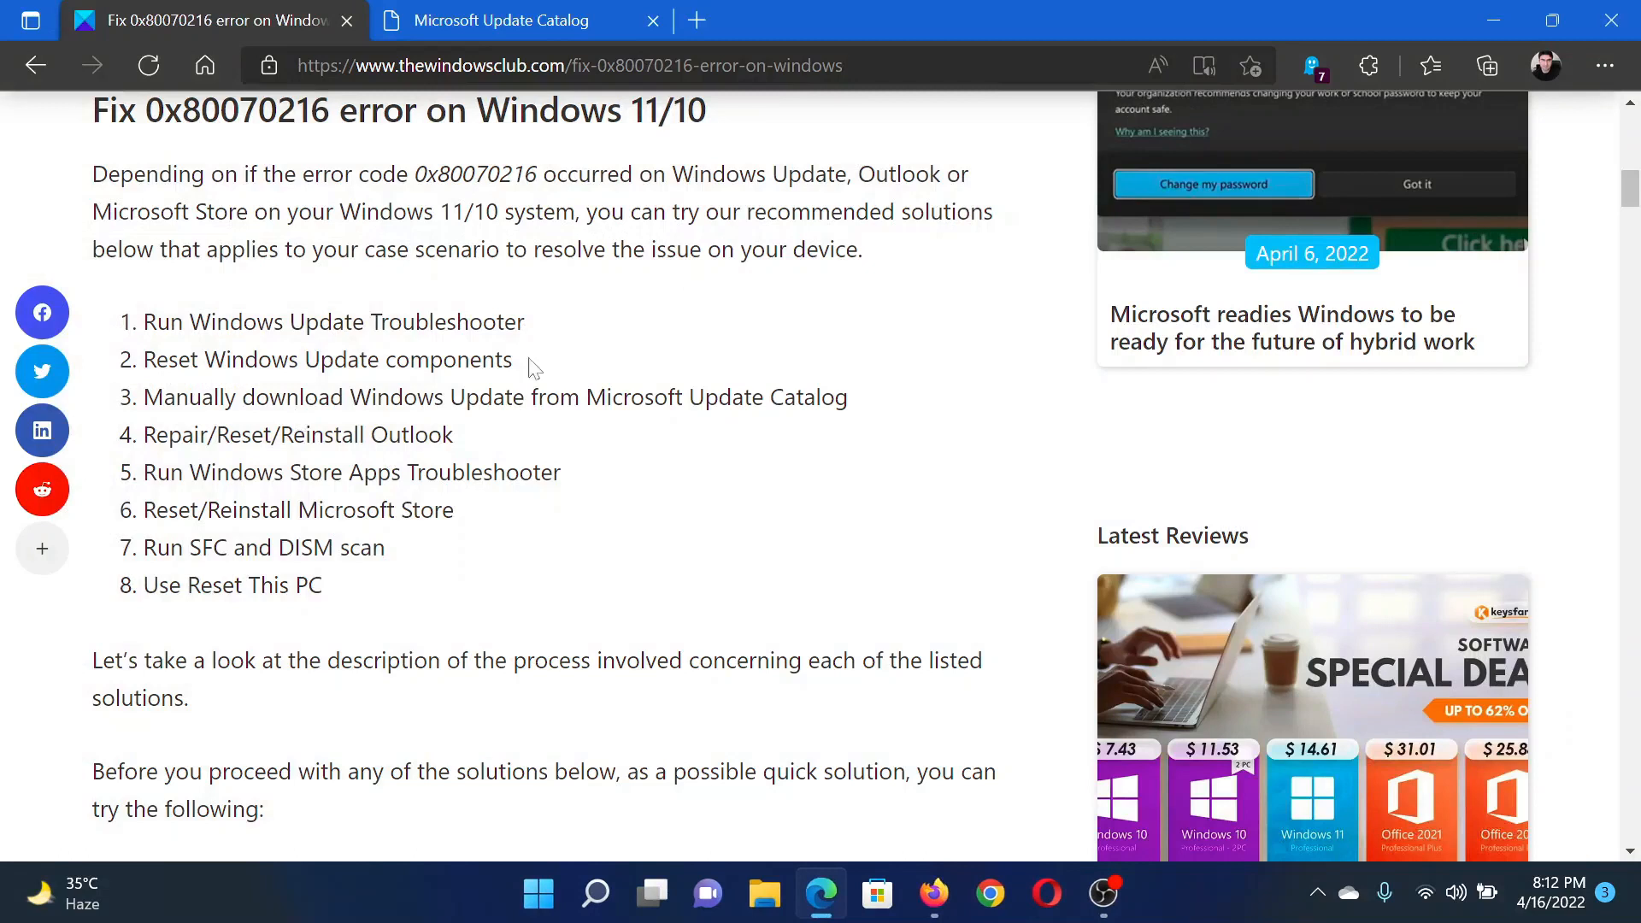
pyautogui.moveTo(581, 368)
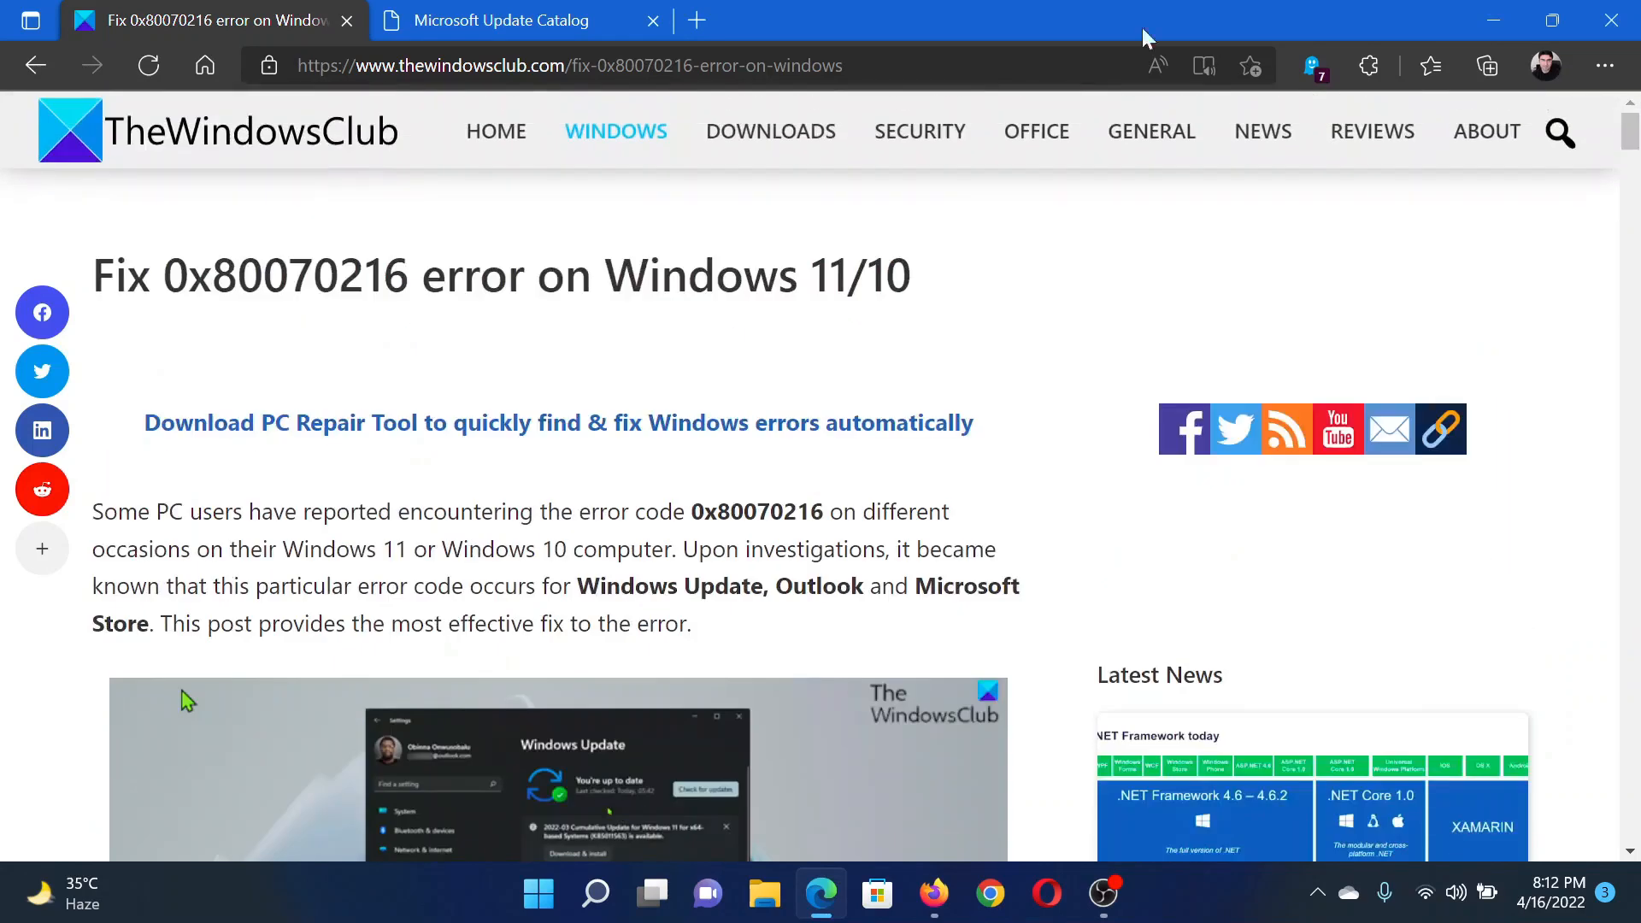
# Step: Switch to the Microsoft Update Catalog browser tab
pyautogui.click(500, 20)
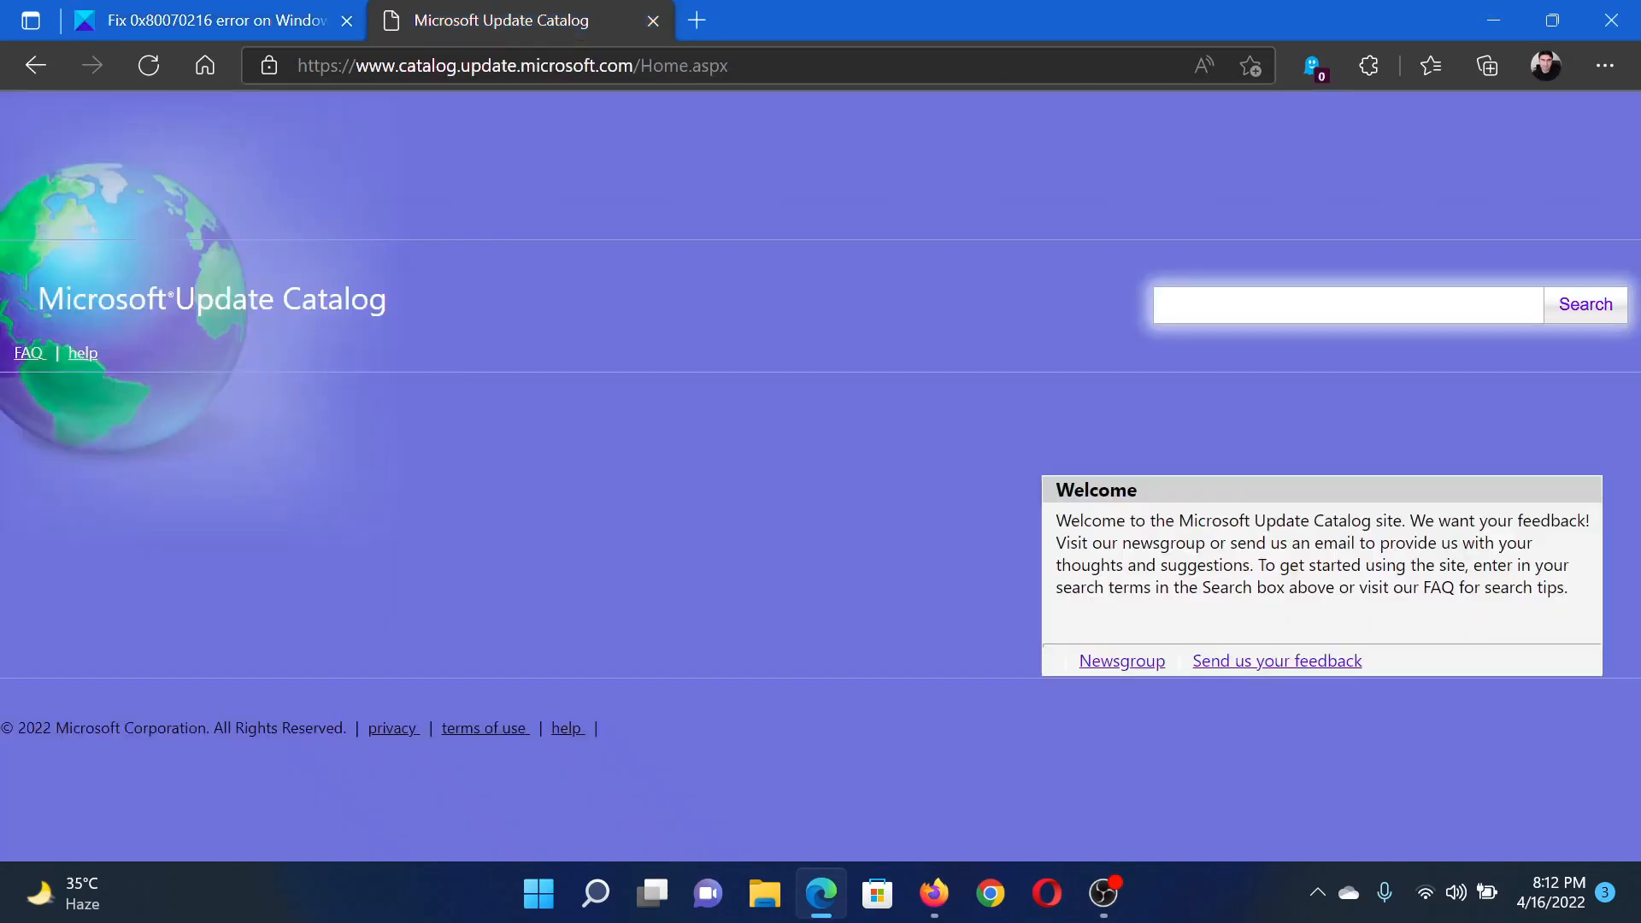
# Step: Search the Update Catalog for '9876', listing 218 updates, then return to TheWindowsClub tab
pyautogui.click(1346, 304)
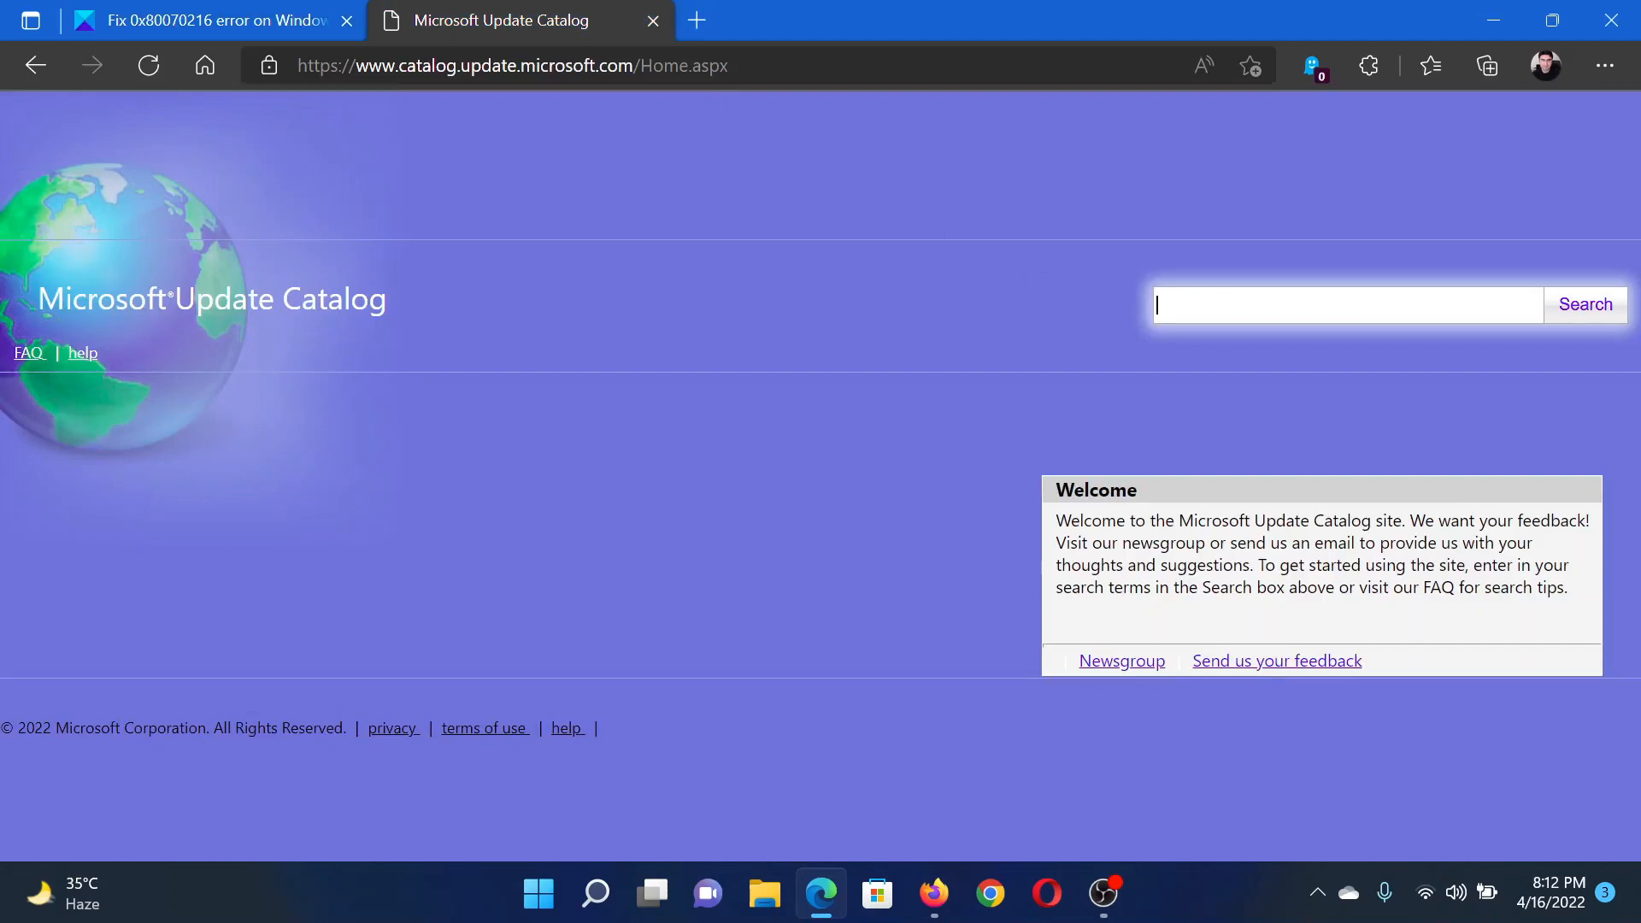
pyautogui.write('9876')
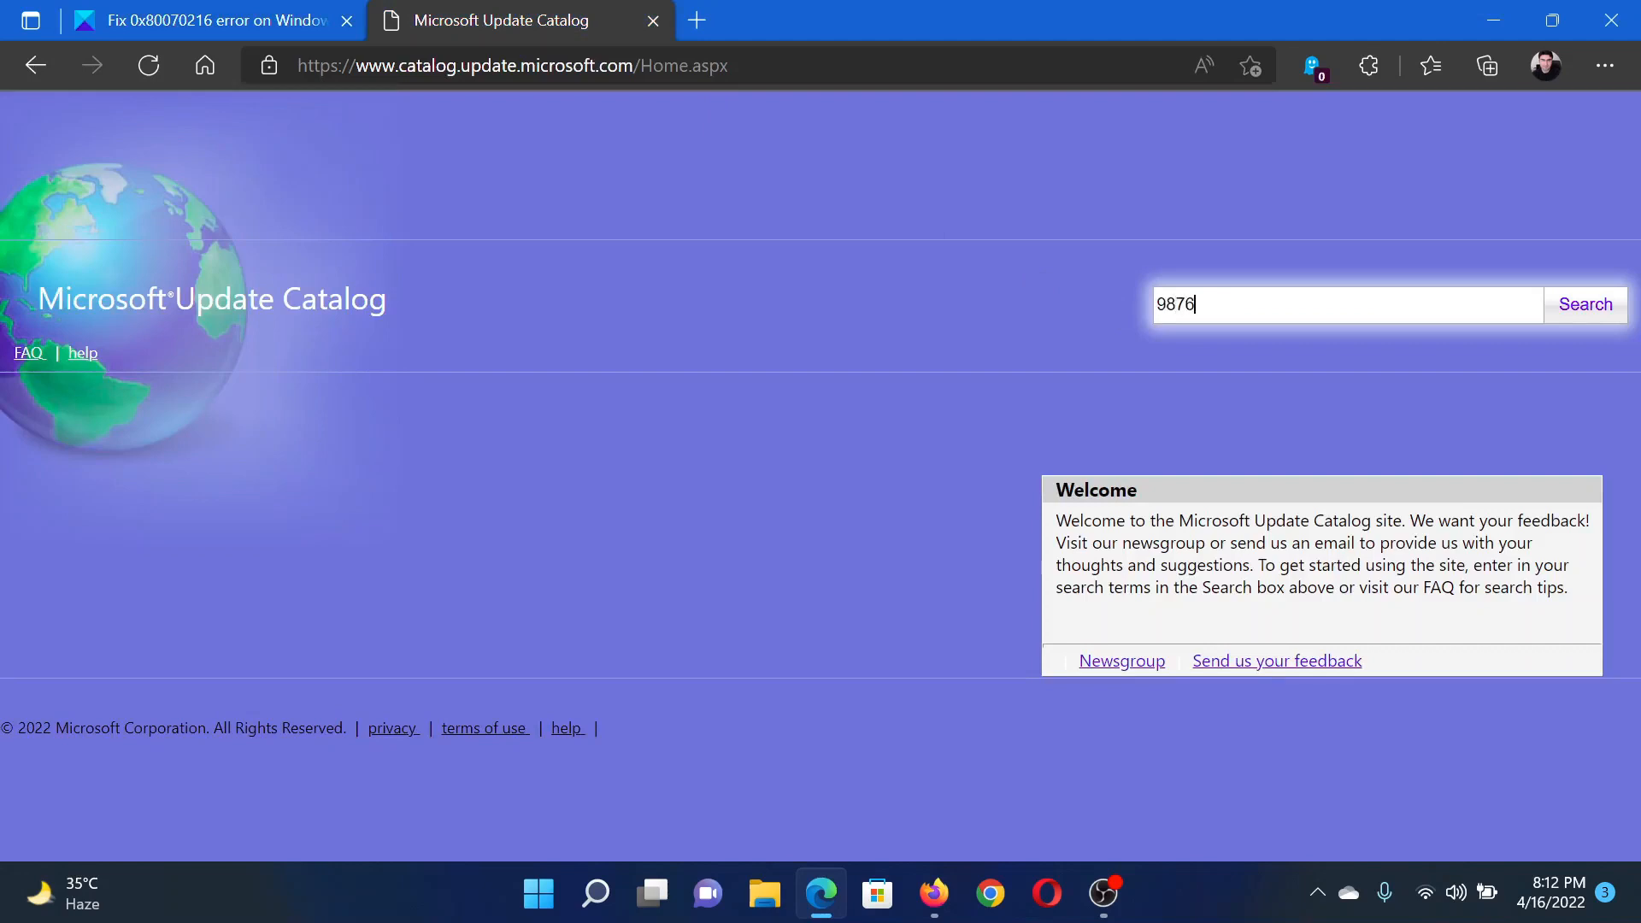
pyautogui.click(1585, 304)
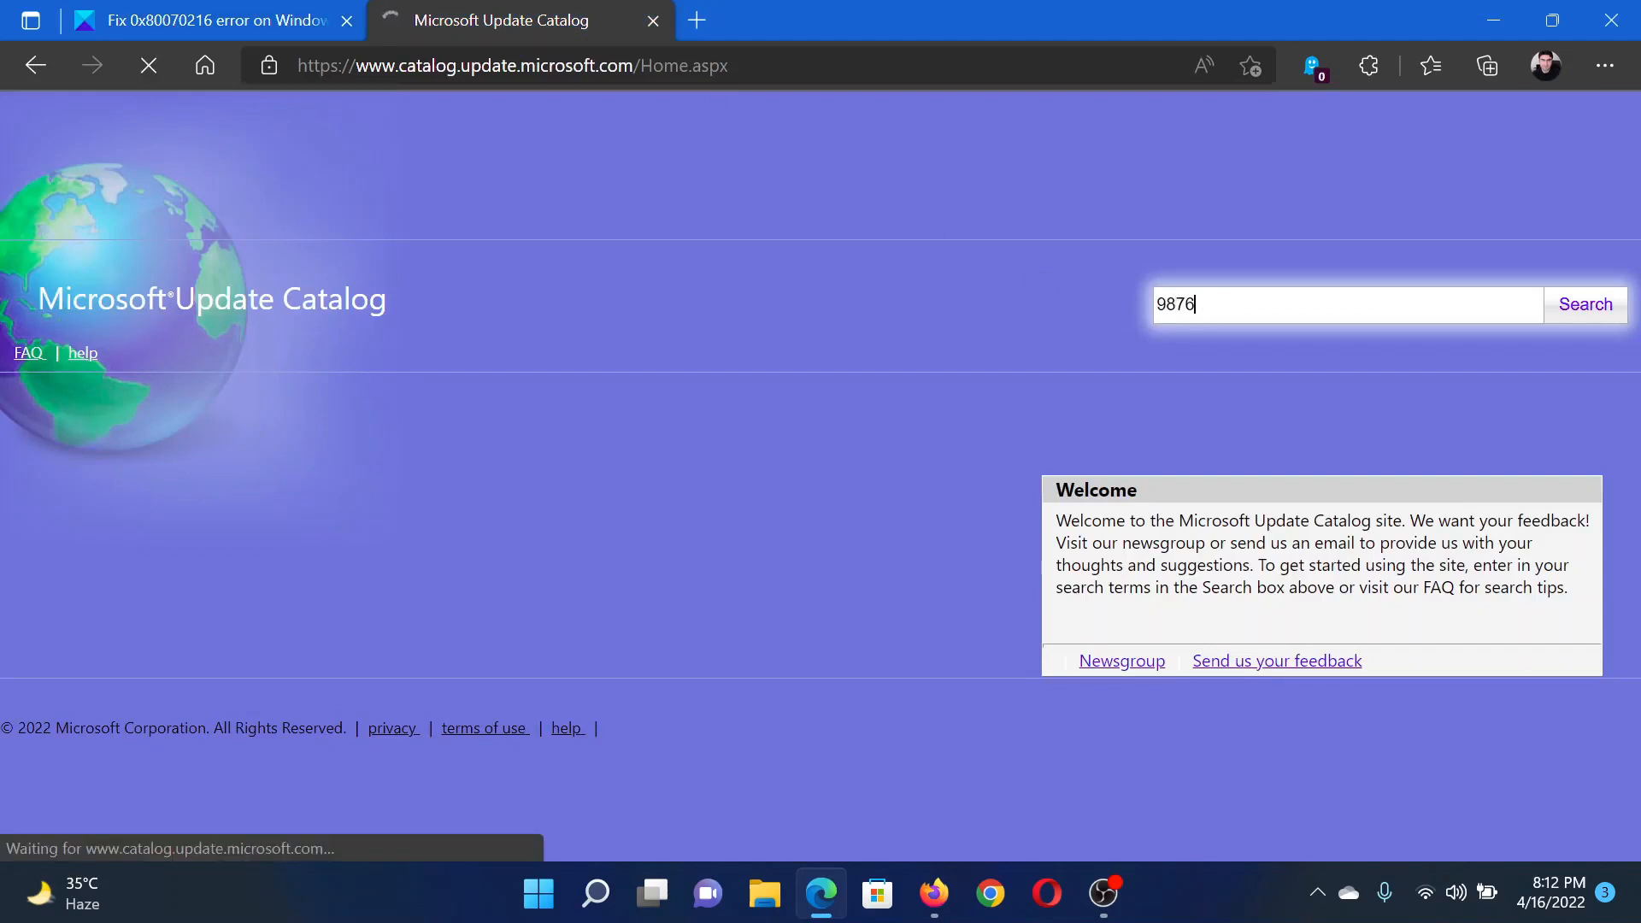
pyautogui.click(1585, 304)
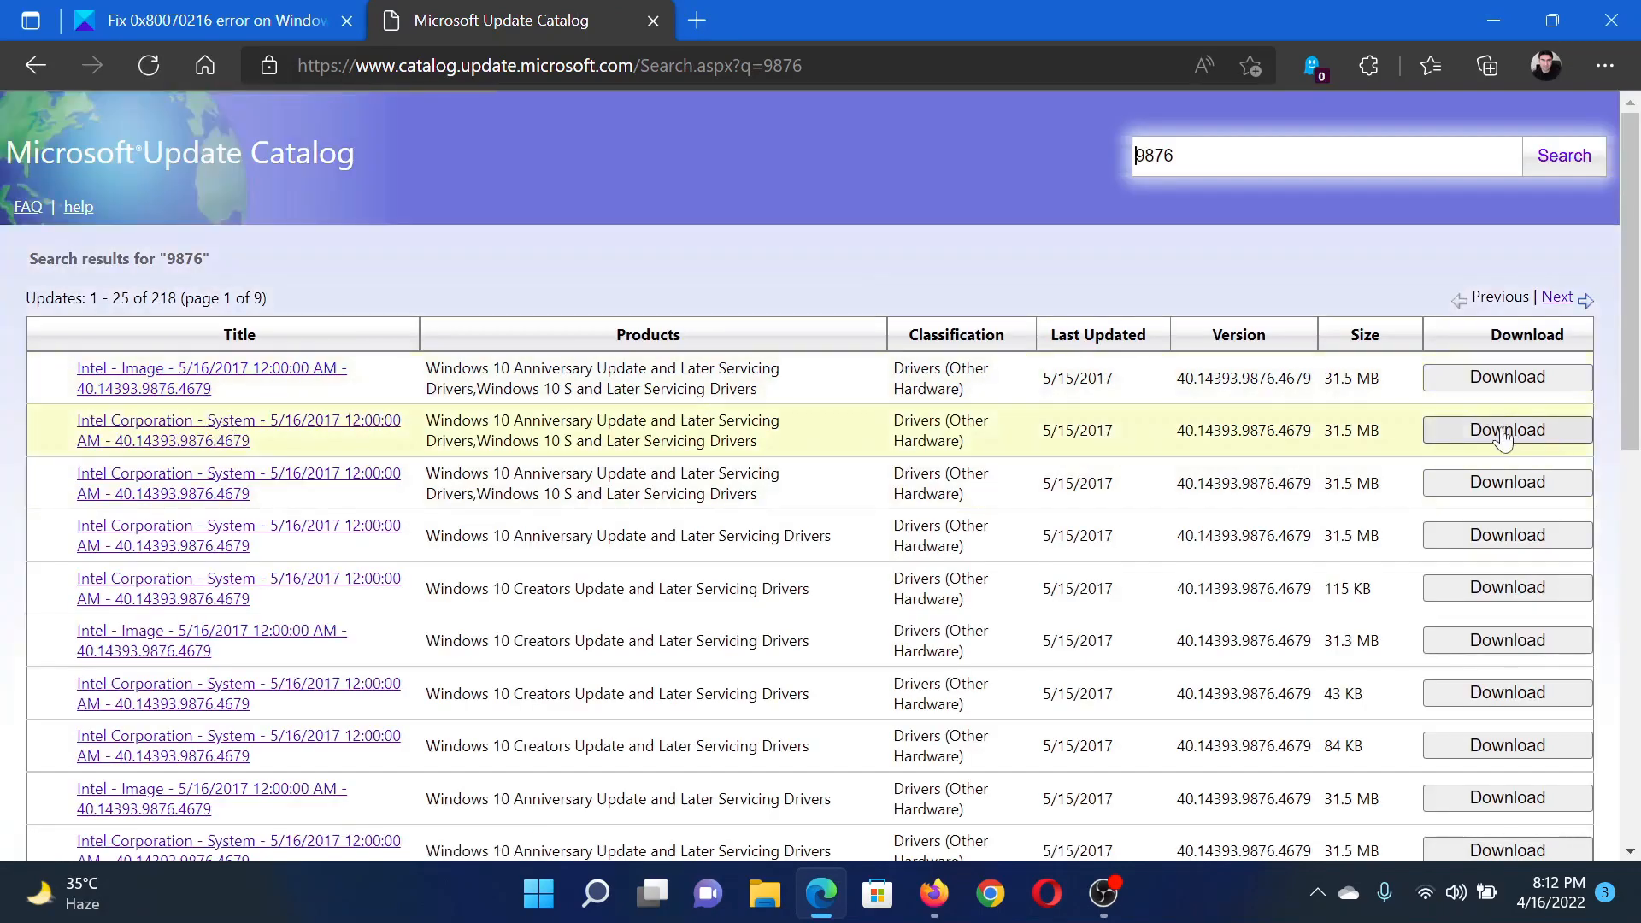
pyautogui.moveTo(1547, 439)
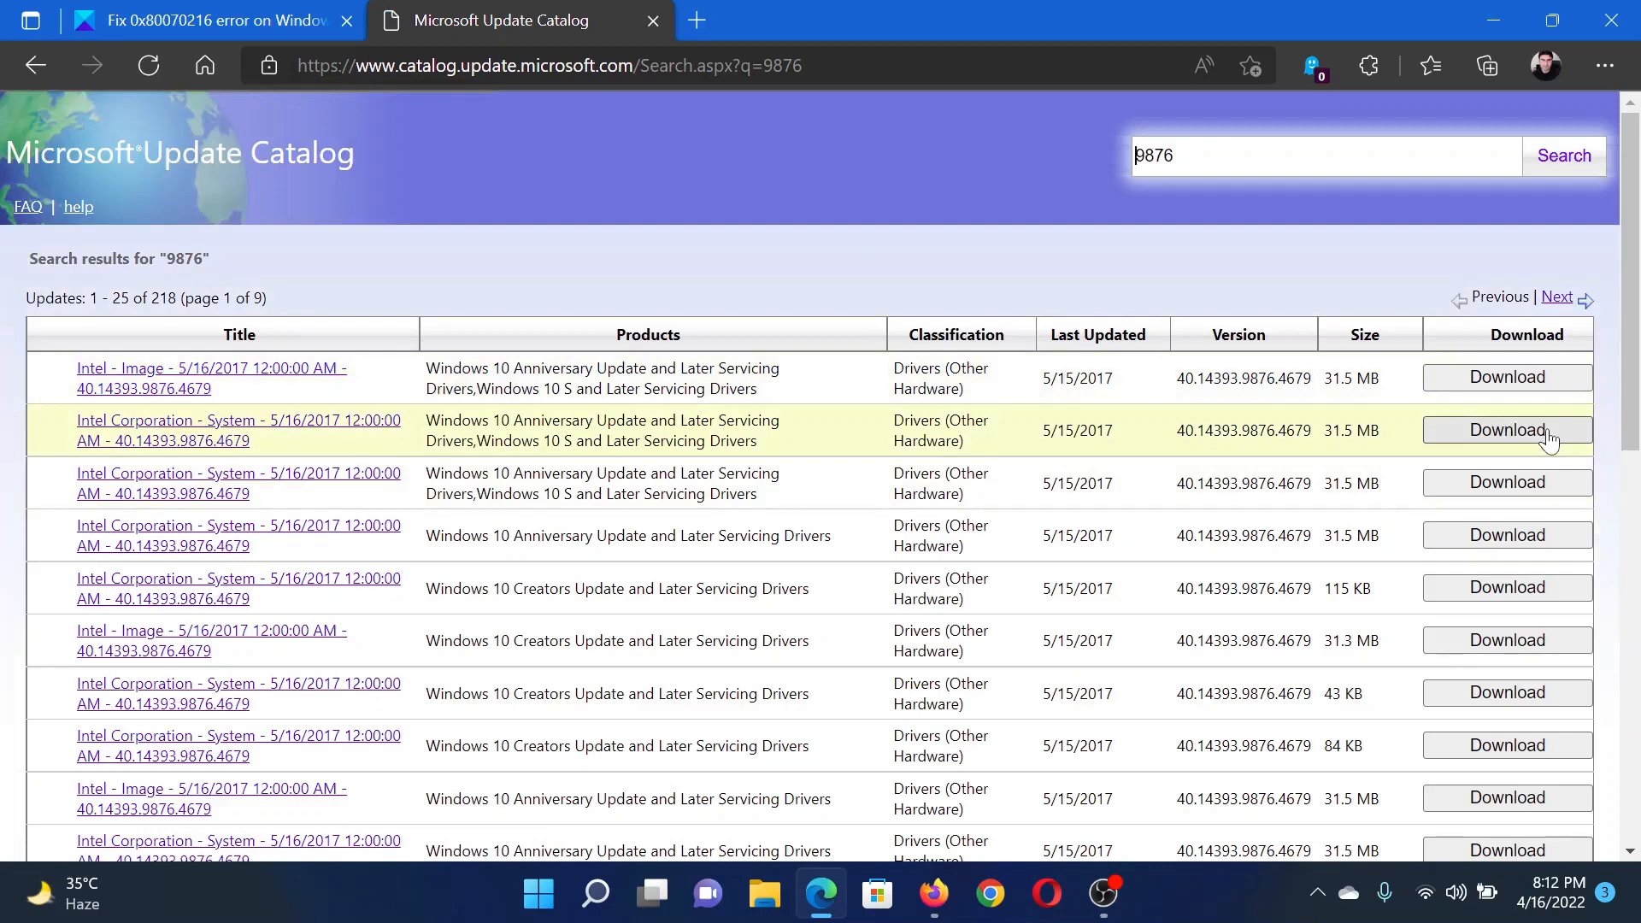
pyautogui.click(210, 20)
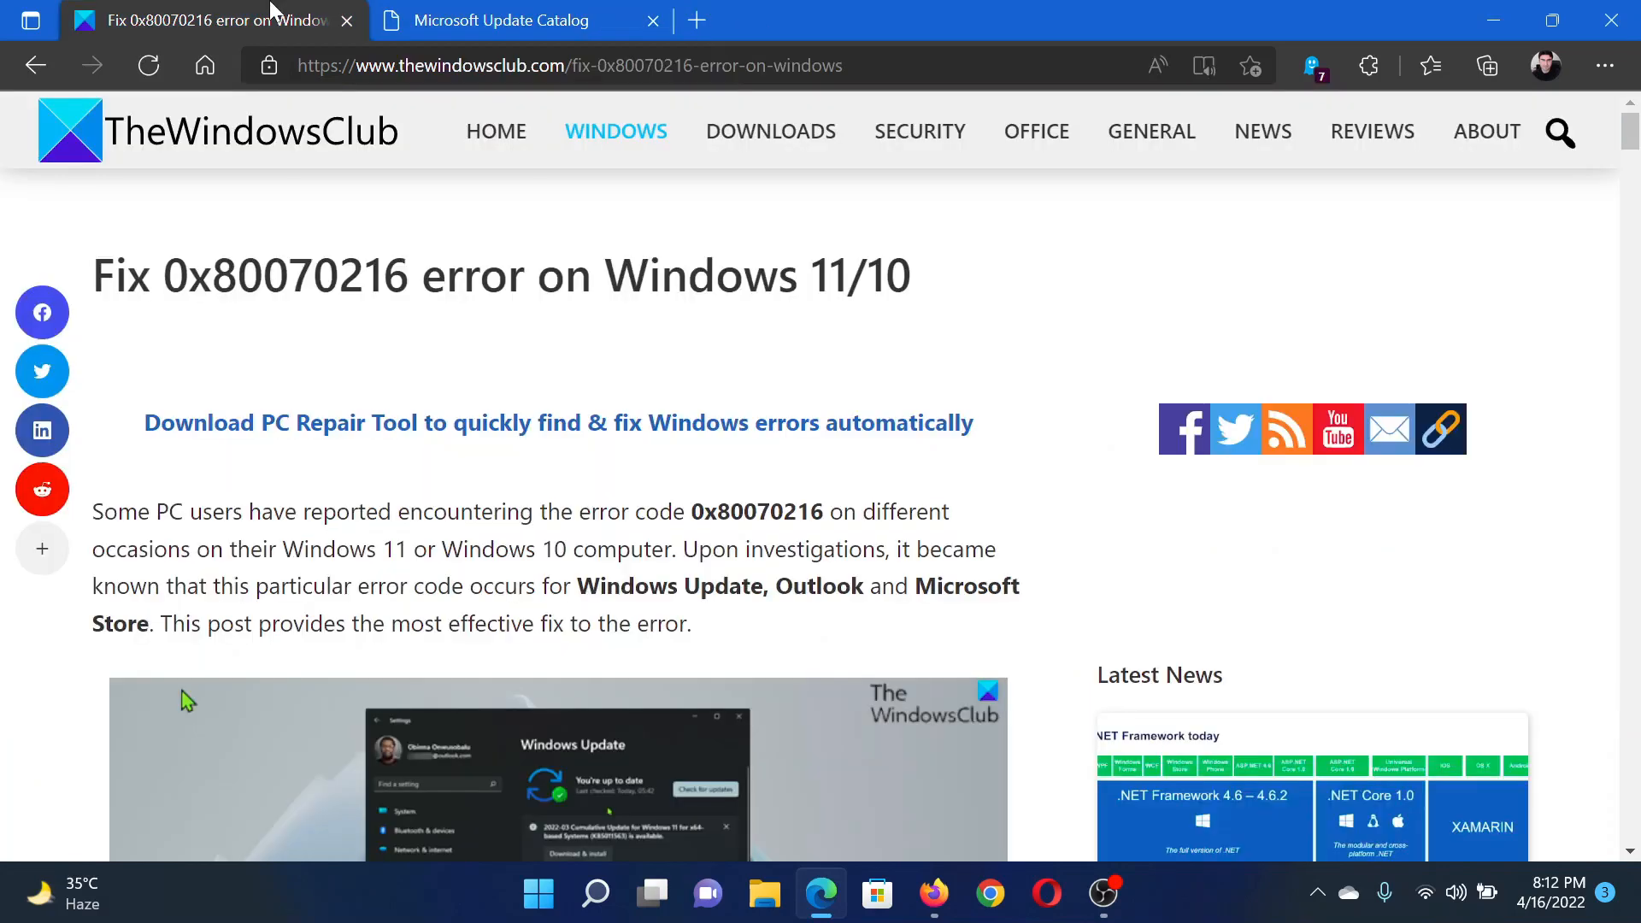